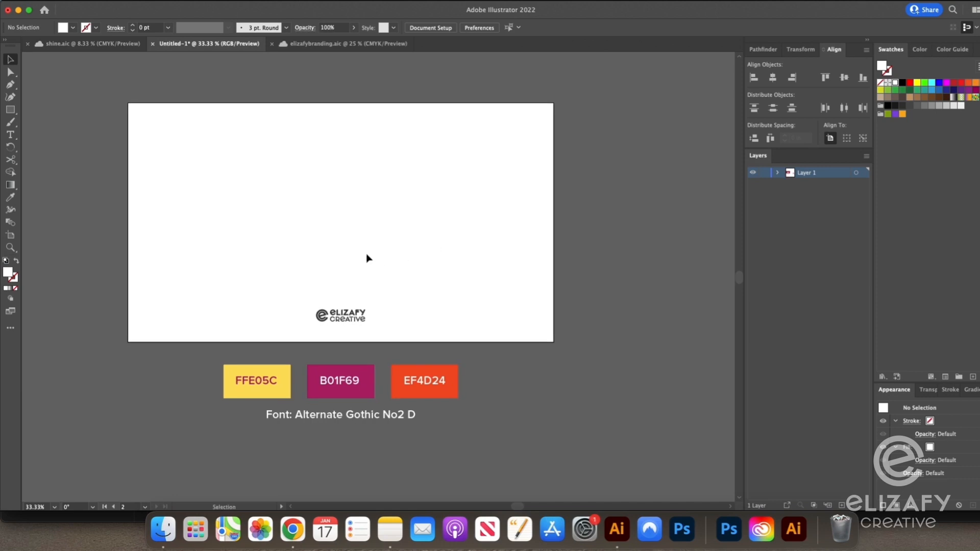
- Type the word SHINE on the artboard and set it in Alternate Gothic No2 D
{"action": "left_click", "coordinate": [10, 135]}
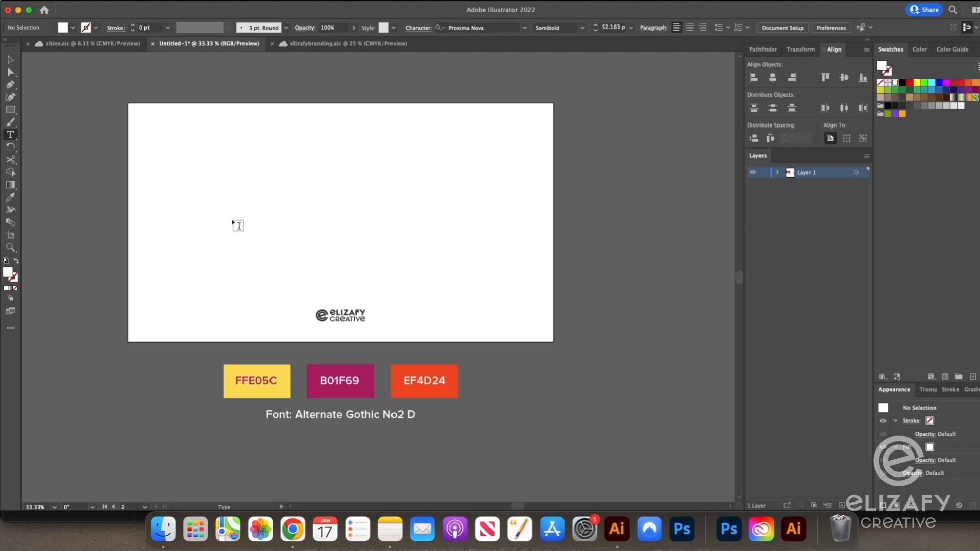
{"action": "type", "text": "SHOM"}
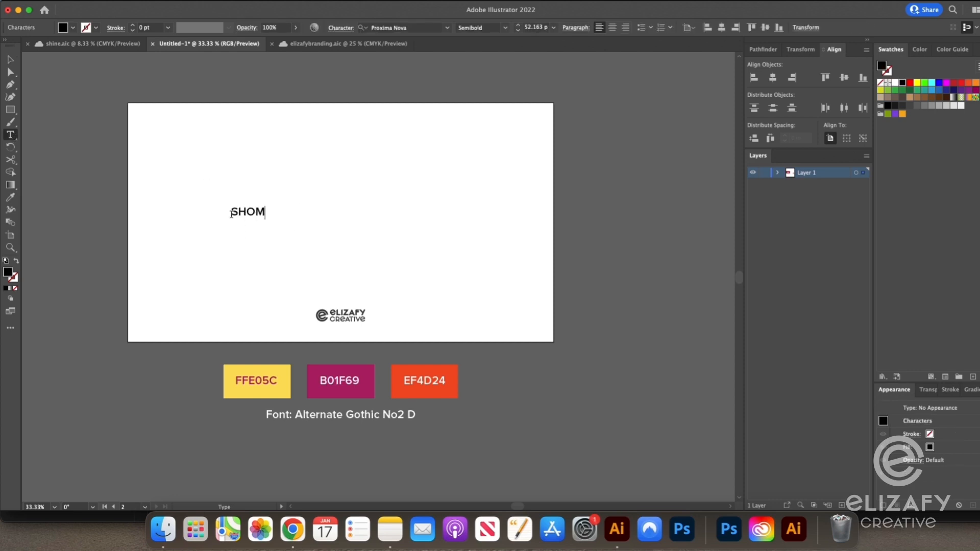
{"action": "type", "text": "SHINE"}
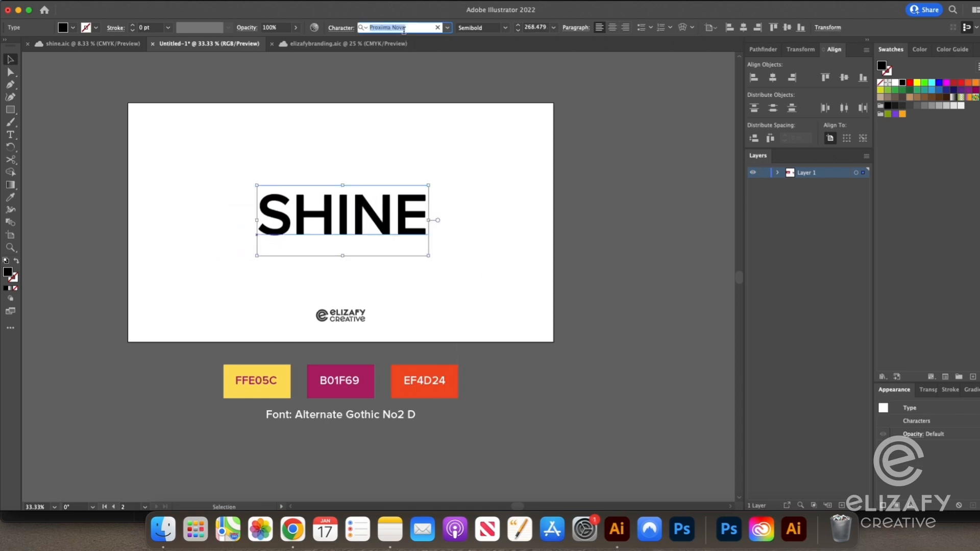
{"action": "type", "text": "AL1"}
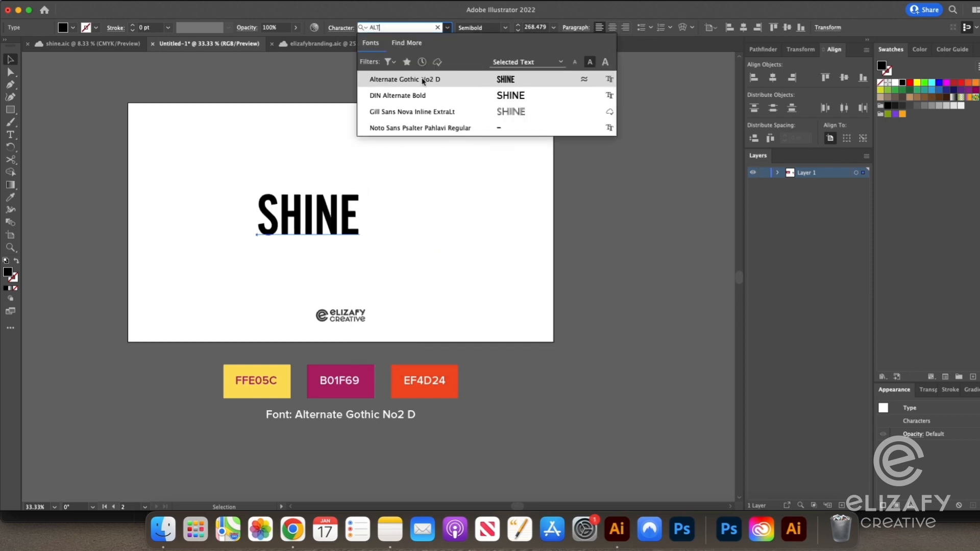
{"action": "left_click", "coordinate": [405, 79]}
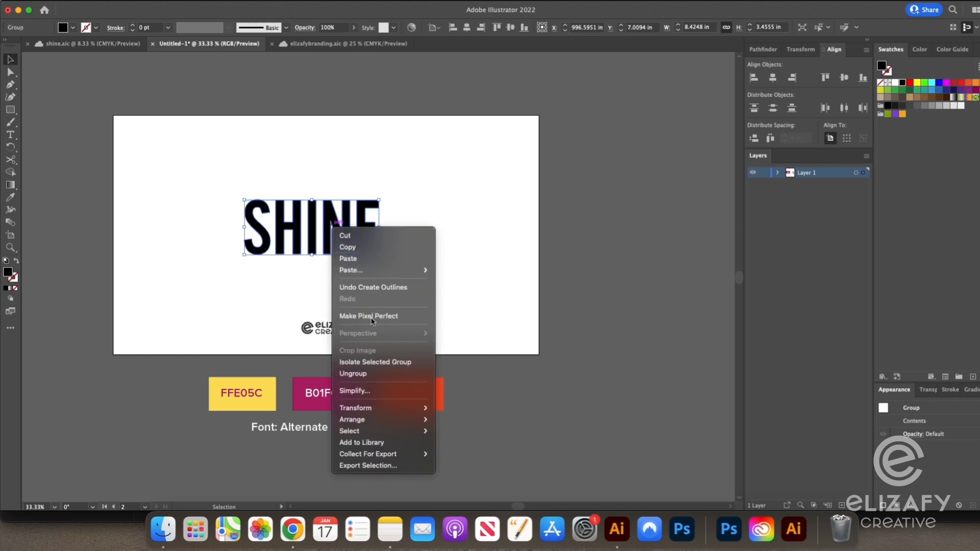
{"action": "mouse_move", "coordinate": [372, 374]}
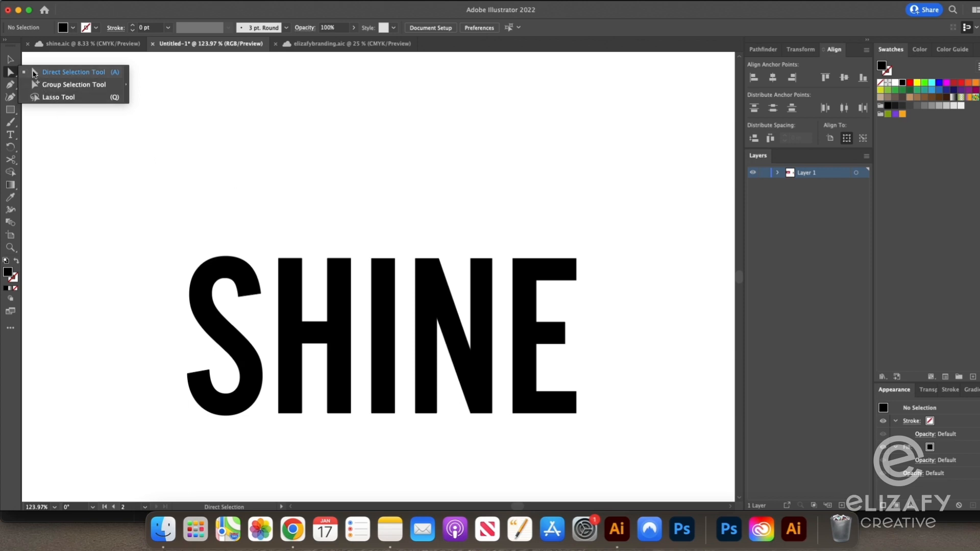
- Switch to the Direct Selection tool to edit the I's top anchor points
{"action": "left_click", "coordinate": [368, 251]}
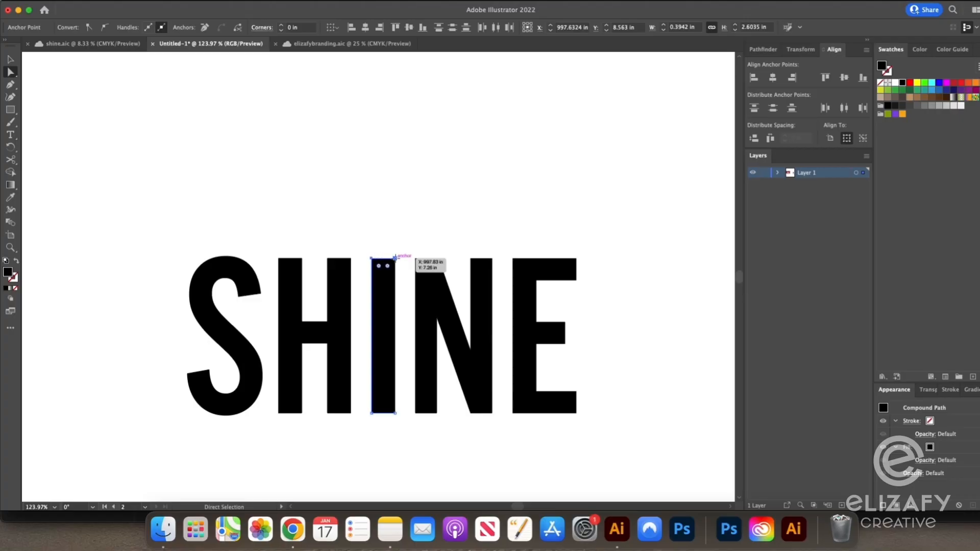
{"action": "mouse_move", "coordinate": [395, 258]}
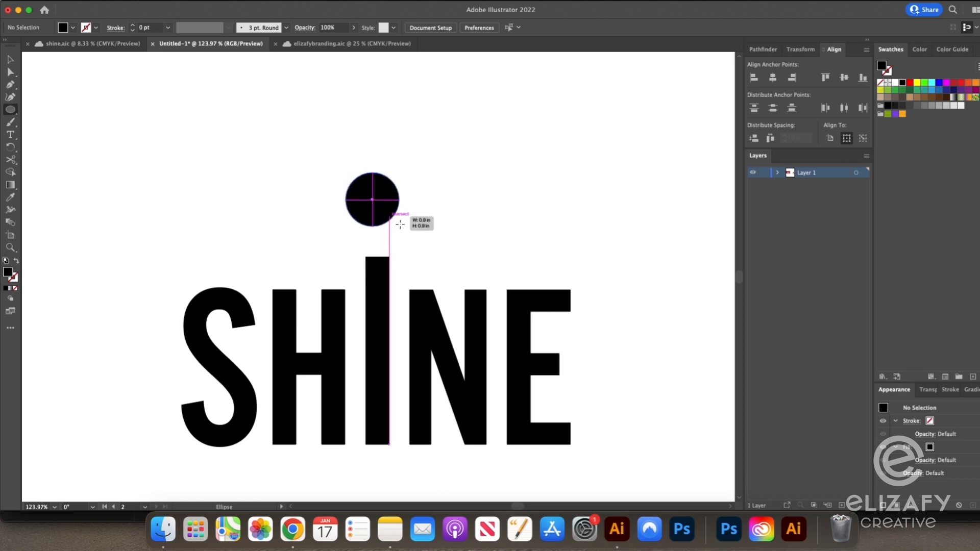
- Draw a circle dot above the tall I and pull the H and N stems upward
{"action": "left_click_drag", "start_coordinate": [372, 200], "coordinate": [378, 204]}
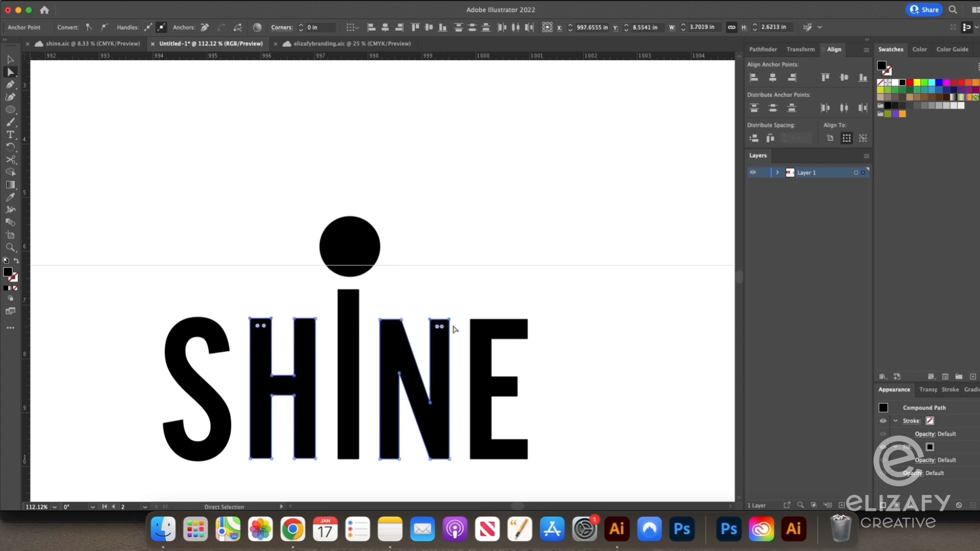
{"action": "left_click_drag", "start_coordinate": [349, 288], "coordinate": [349, 288]}
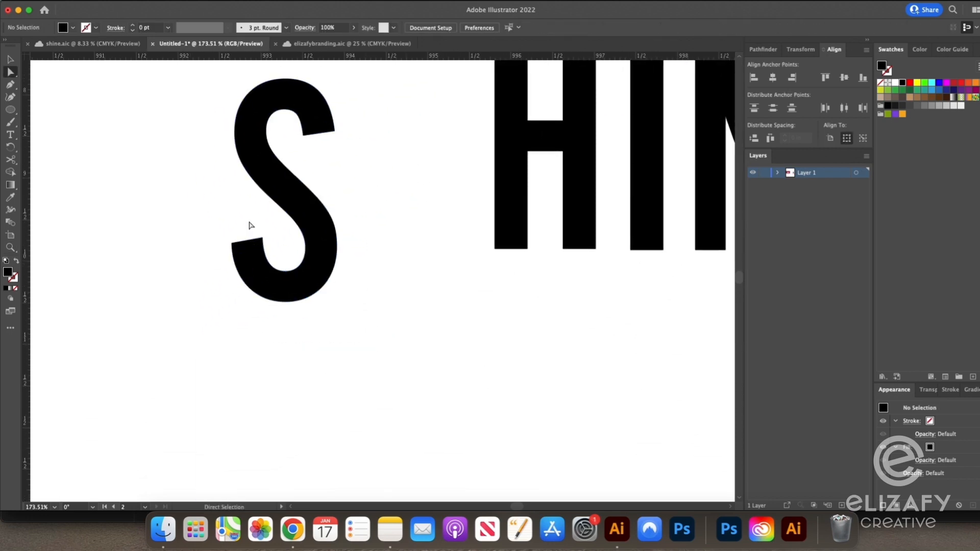
- Select the S so it can be cut and rebuilt to the taller letter height
{"action": "left_click", "coordinate": [285, 188]}
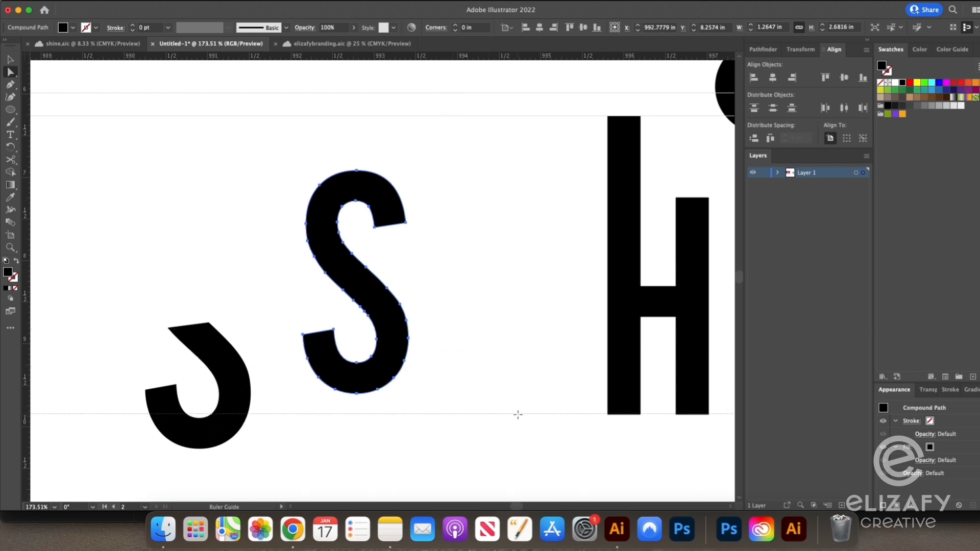
{"action": "mouse_move", "coordinate": [448, 414]}
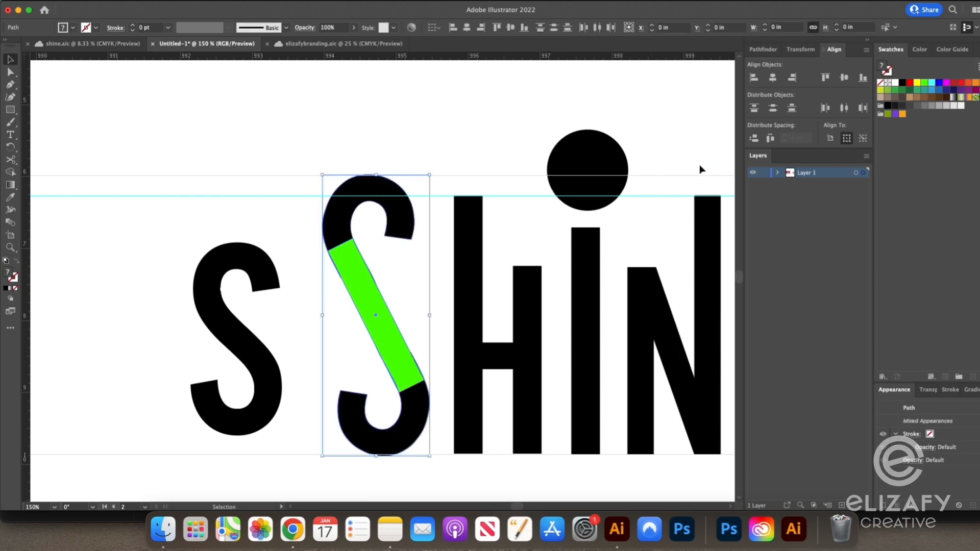
{"action": "mouse_move", "coordinate": [764, 49]}
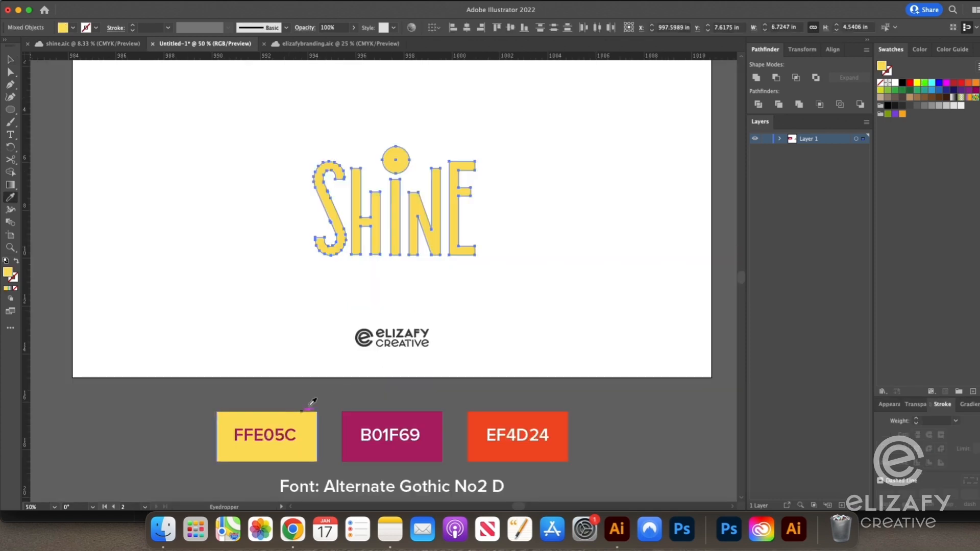
- Apply a Transform effect rotating the vertical line 10° with 16 copies to form a sunburst
{"action": "left_click", "coordinate": [394, 201]}
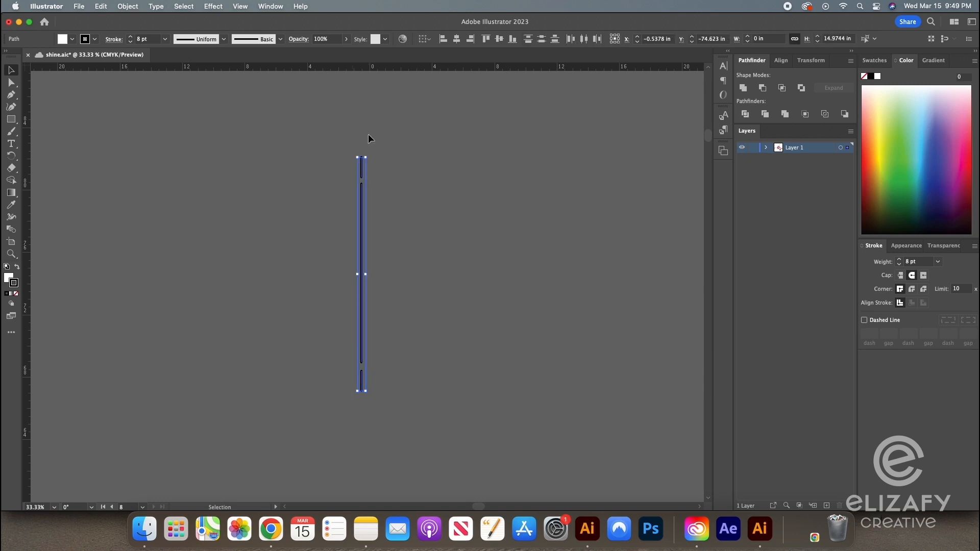
{"action": "left_click", "coordinate": [781, 60]}
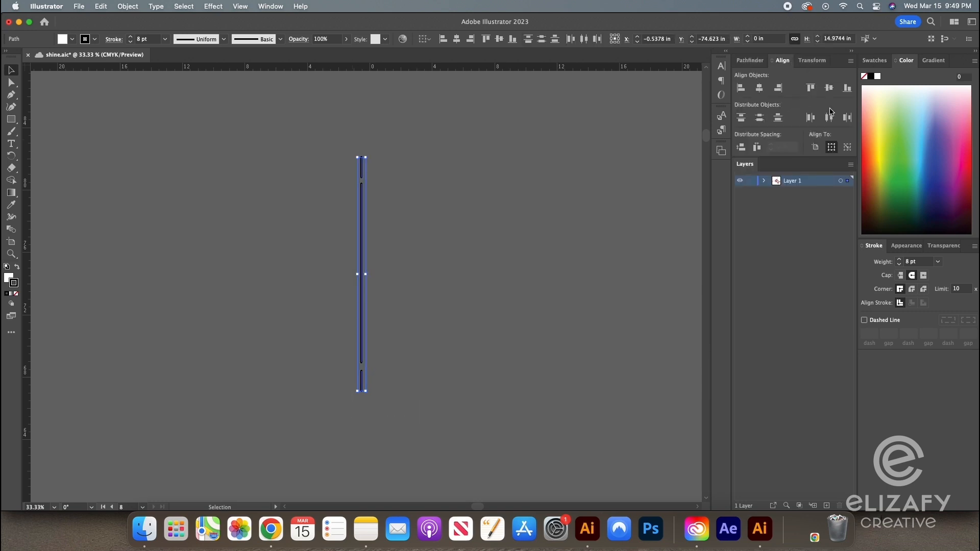
{"action": "mouse_move", "coordinate": [327, 146]}
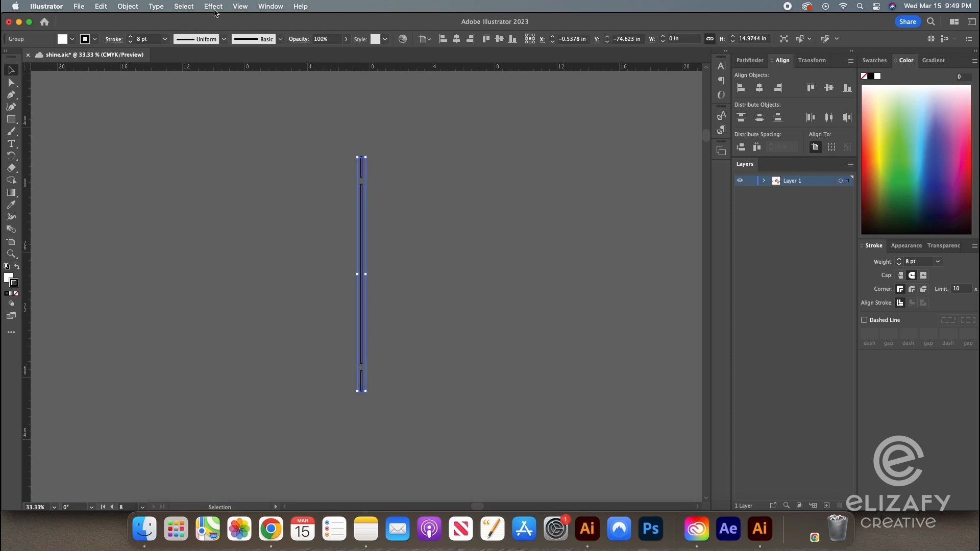
{"action": "left_click", "coordinate": [212, 6]}
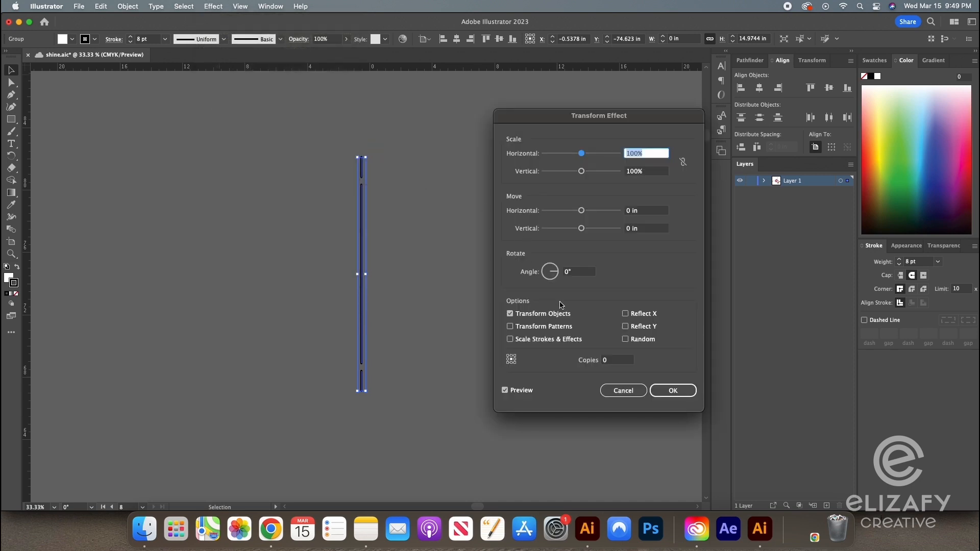
{"action": "mouse_move", "coordinate": [592, 274]}
{"action": "type", "text": "10"}
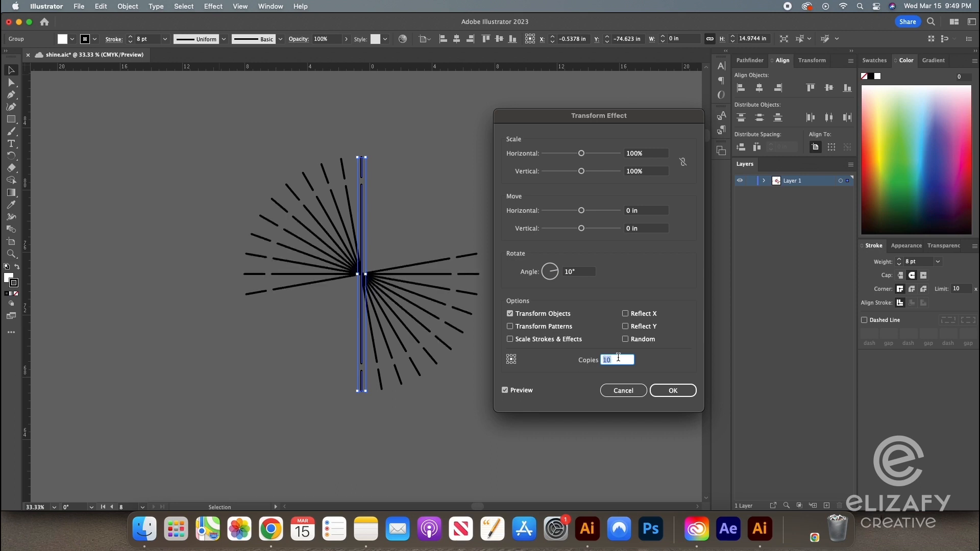
{"action": "type", "text": "16"}
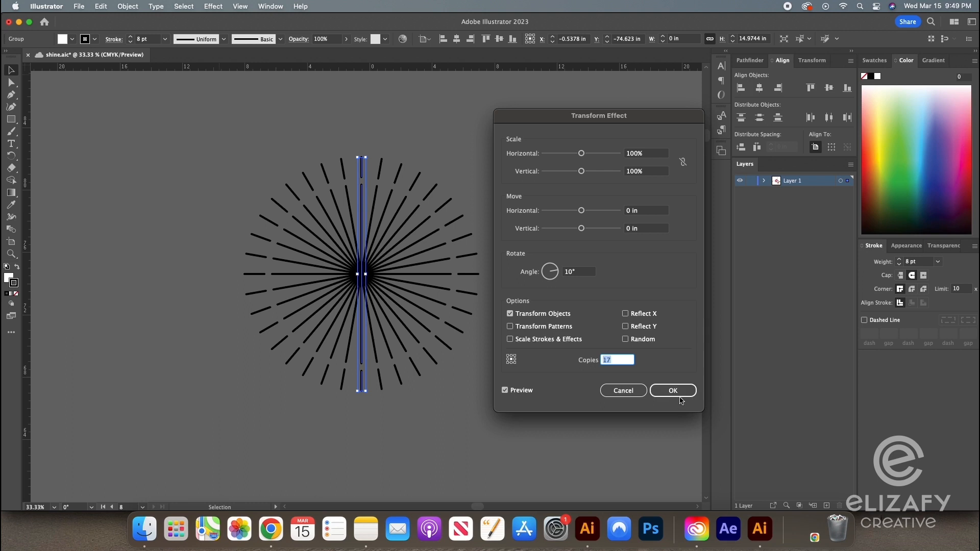
{"action": "left_click", "coordinate": [673, 390]}
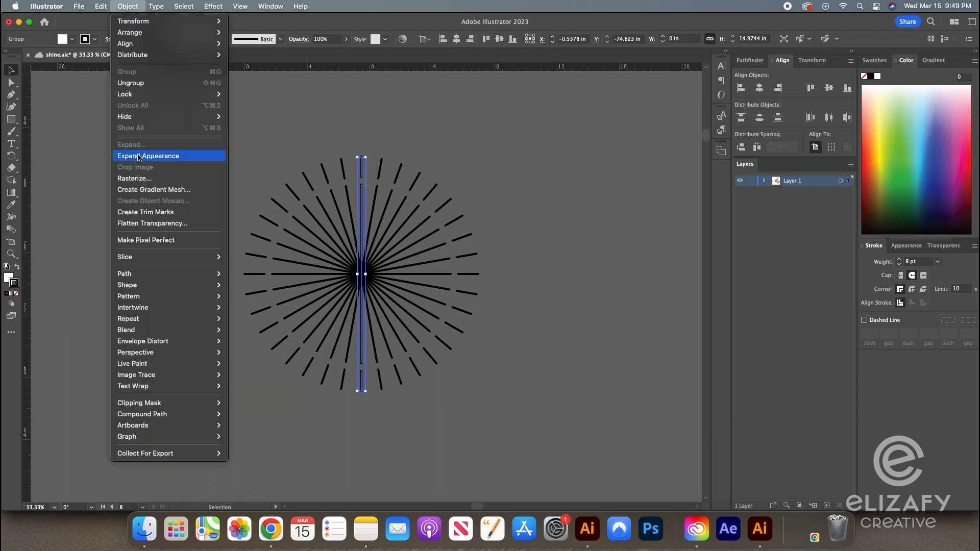
- Expand the sunburst into paths, then Transform Each with Random scaling to vary ray lengths
{"action": "left_click", "coordinate": [148, 155]}
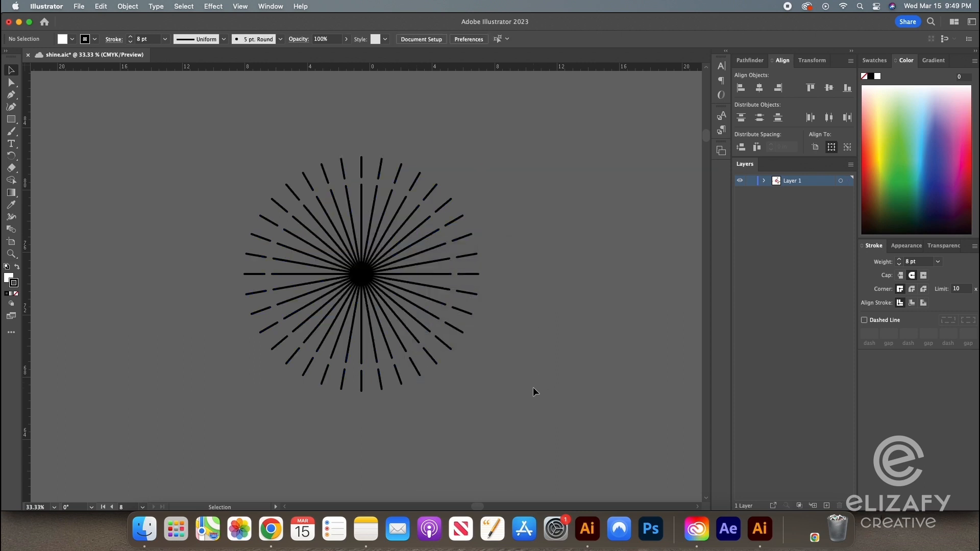
{"action": "left_click", "coordinate": [362, 274]}
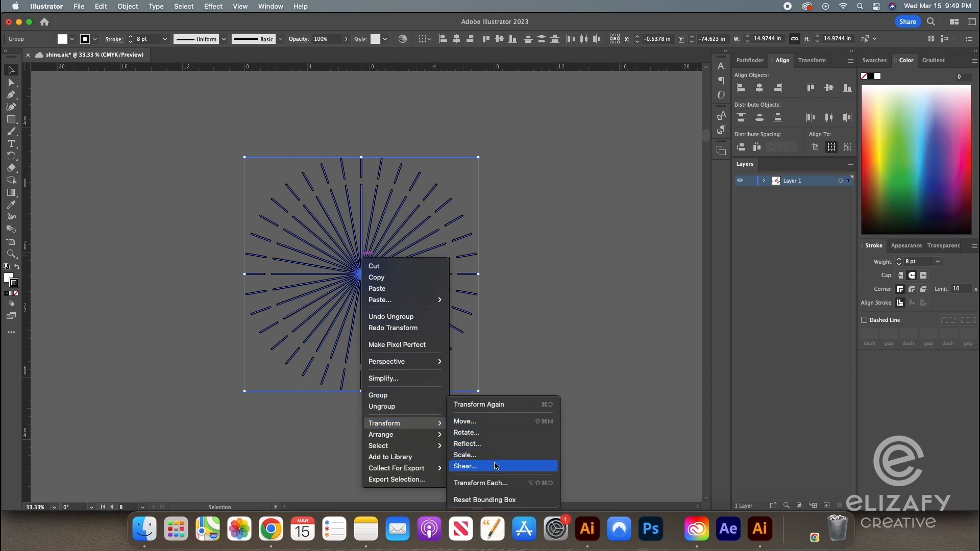
{"action": "left_click", "coordinate": [481, 483]}
{"action": "type", "text": "80"}
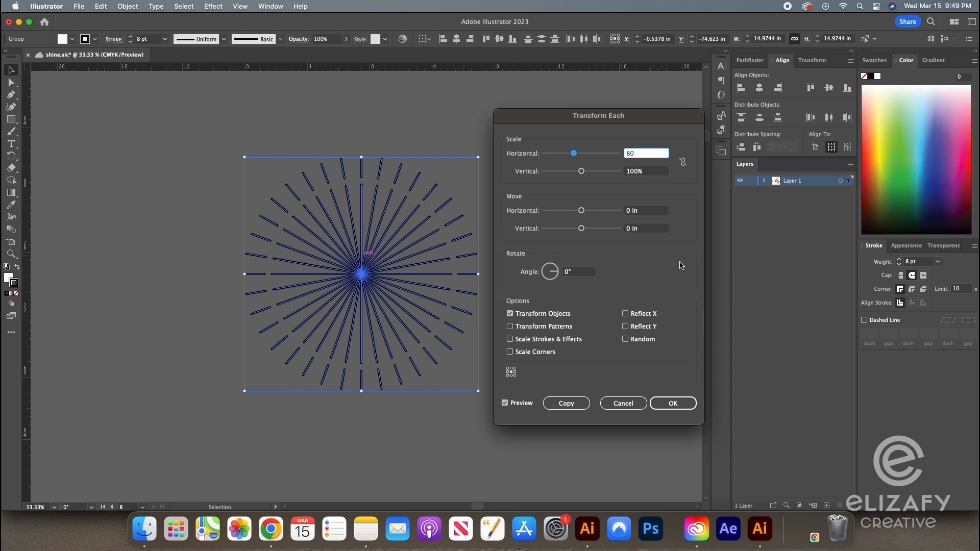
{"action": "left_click", "coordinate": [625, 339]}
{"action": "type", "text": "8"}
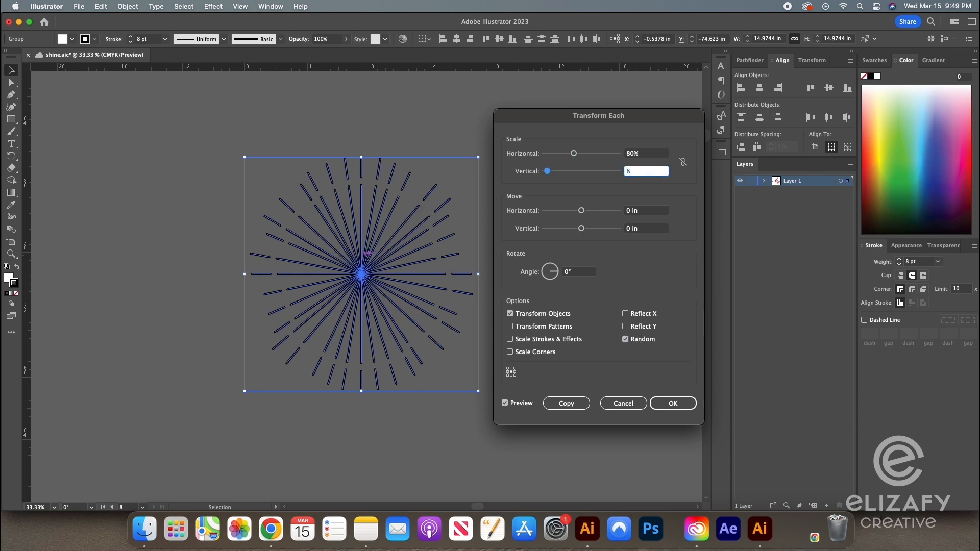
{"action": "left_click", "coordinate": [673, 403]}
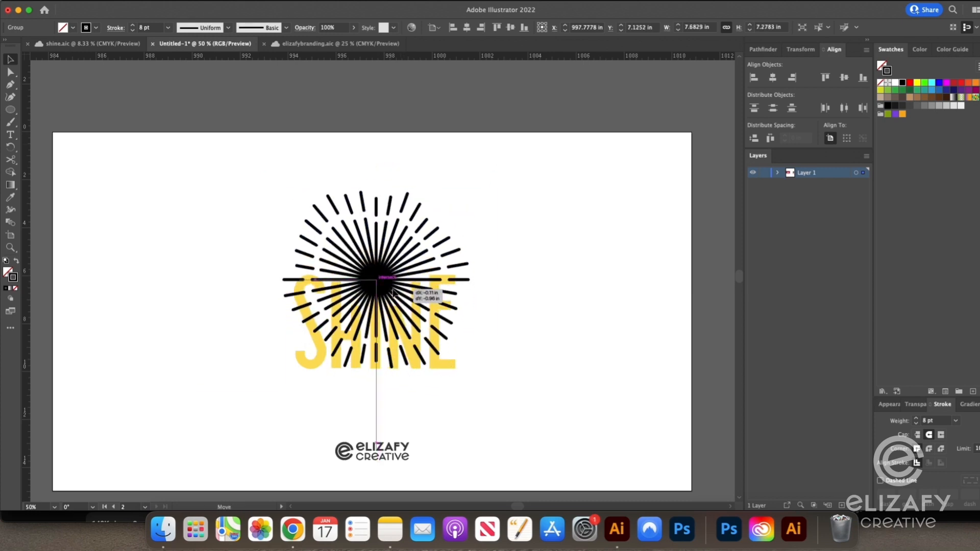
- Send the rays behind the SHINE lettering and colour them orange EF4D24
{"action": "right_click", "coordinate": [374, 284]}
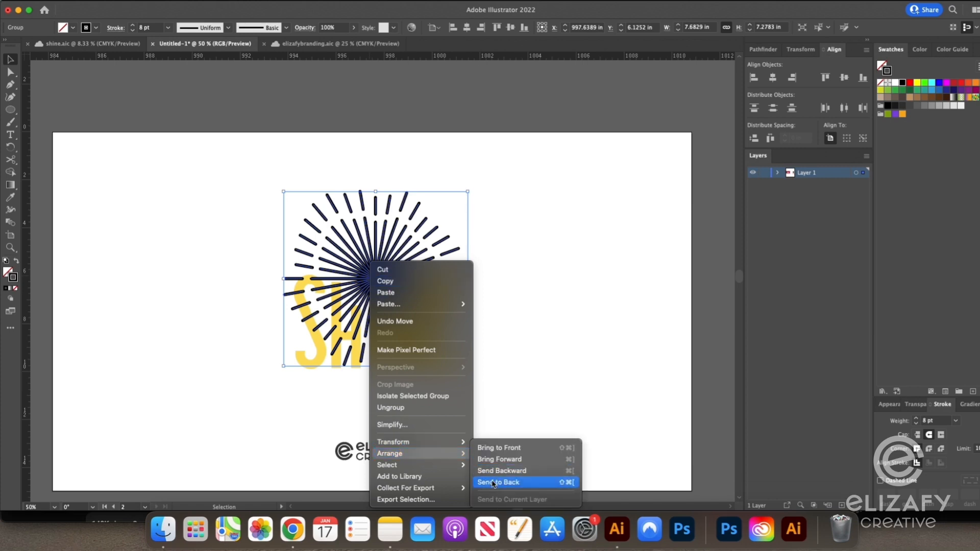
{"action": "left_click", "coordinate": [498, 482]}
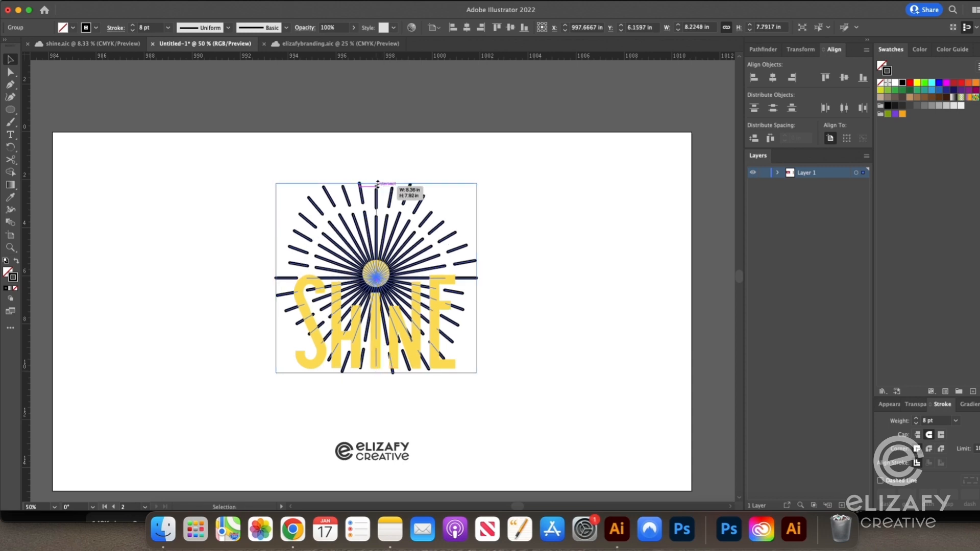
{"action": "scroll", "scroll_direction": "down", "scroll_amount": 3}
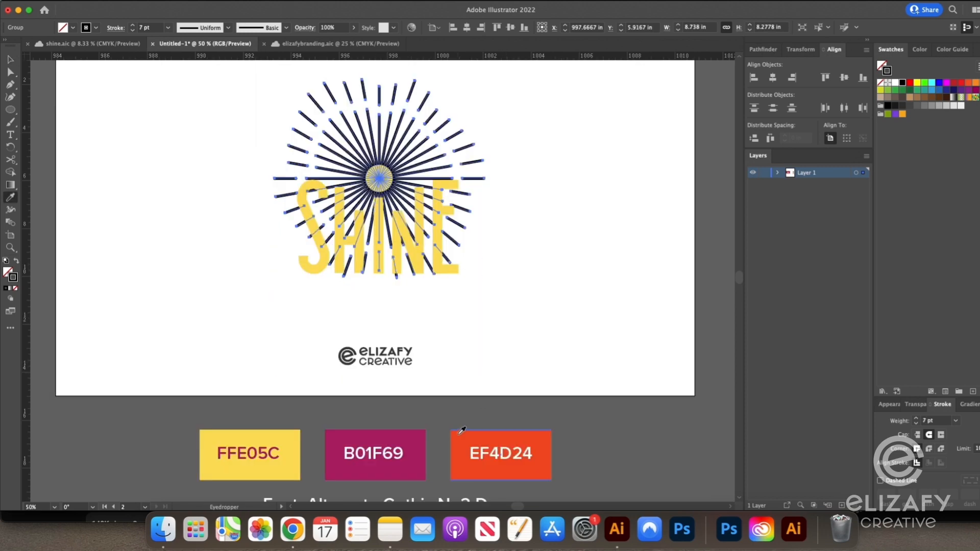
{"action": "left_click", "coordinate": [501, 455]}
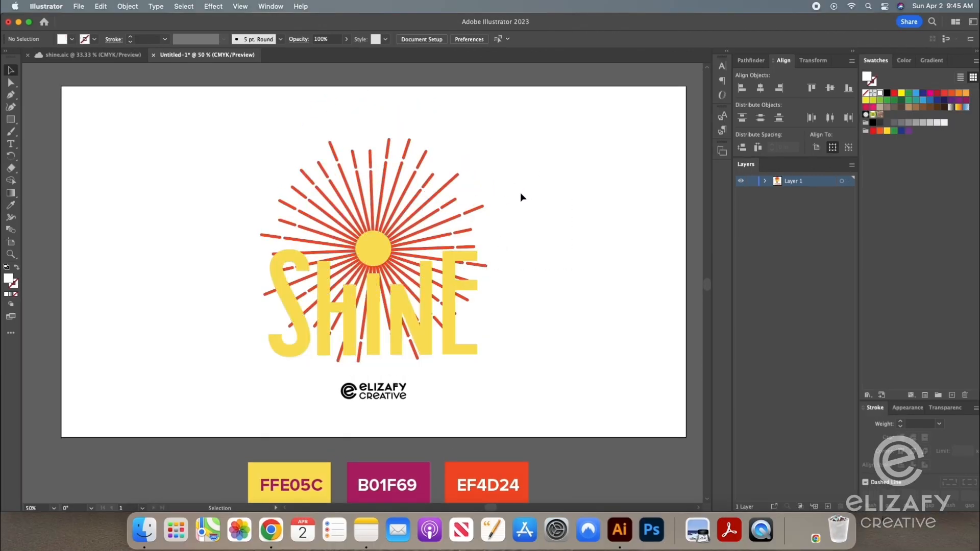
- Expand the sunburst rays group into filled shapes
{"action": "left_click", "coordinate": [372, 247]}
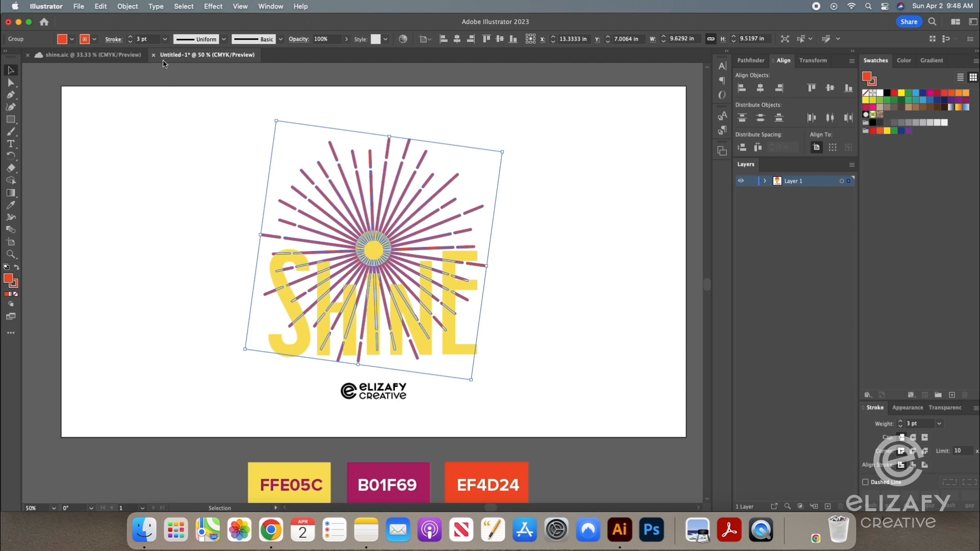
{"action": "left_click", "coordinate": [127, 6]}
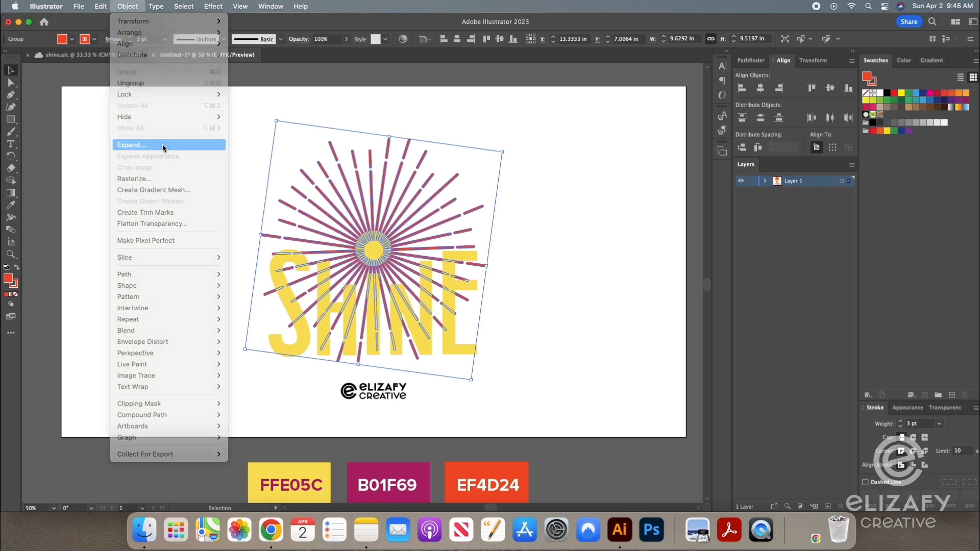
{"action": "left_click", "coordinate": [132, 144]}
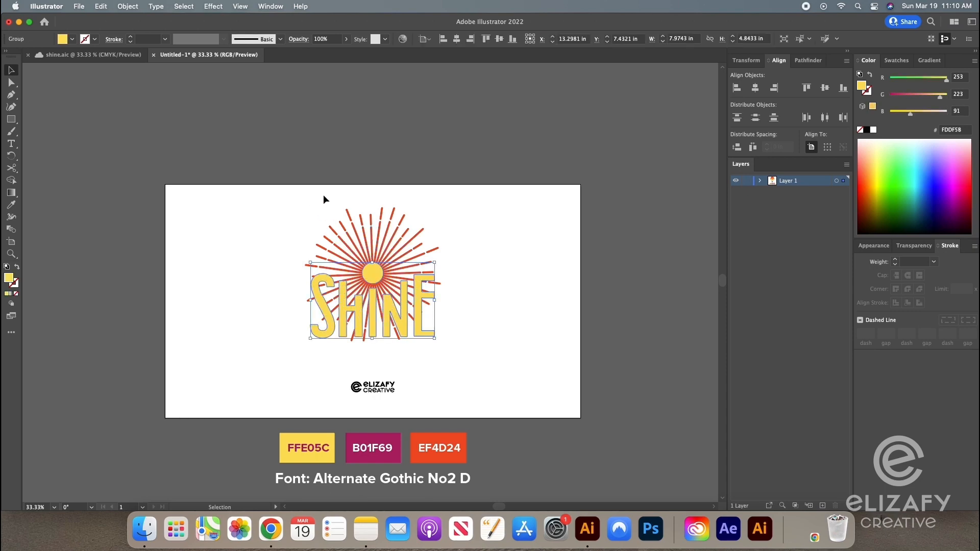
- Build an Offset Path outline around the SHINE lettering with the default offset
{"action": "left_click", "coordinate": [128, 6]}
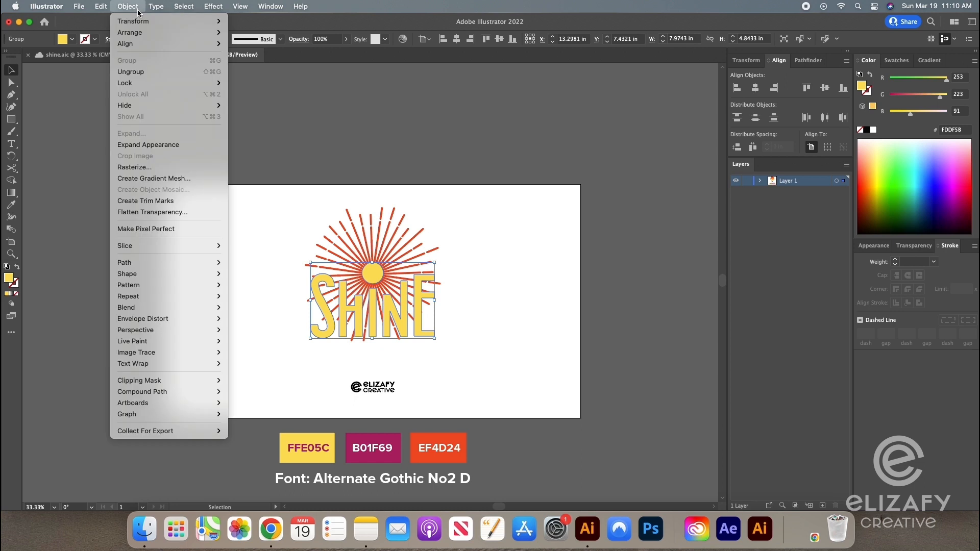
{"action": "mouse_move", "coordinate": [186, 260]}
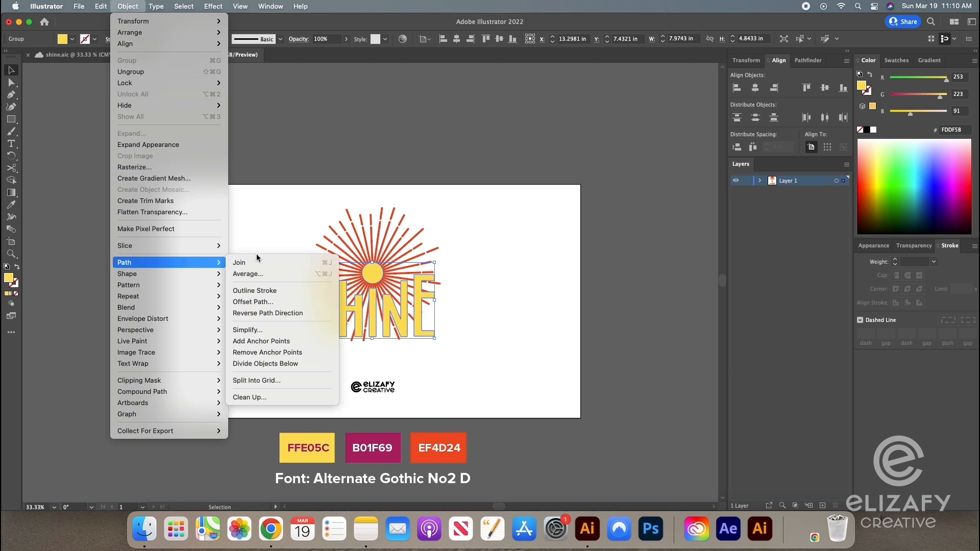
{"action": "mouse_move", "coordinate": [268, 302]}
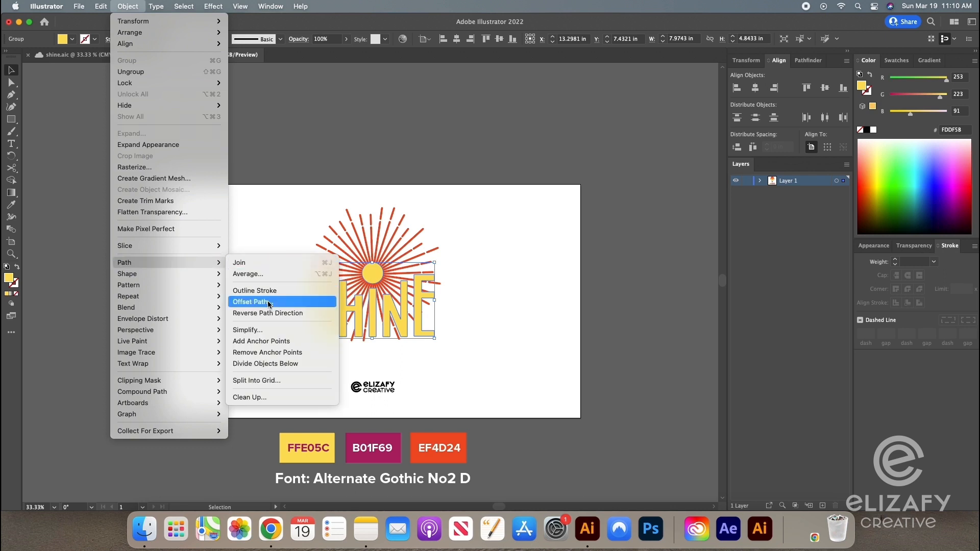
{"action": "left_click", "coordinate": [253, 301]}
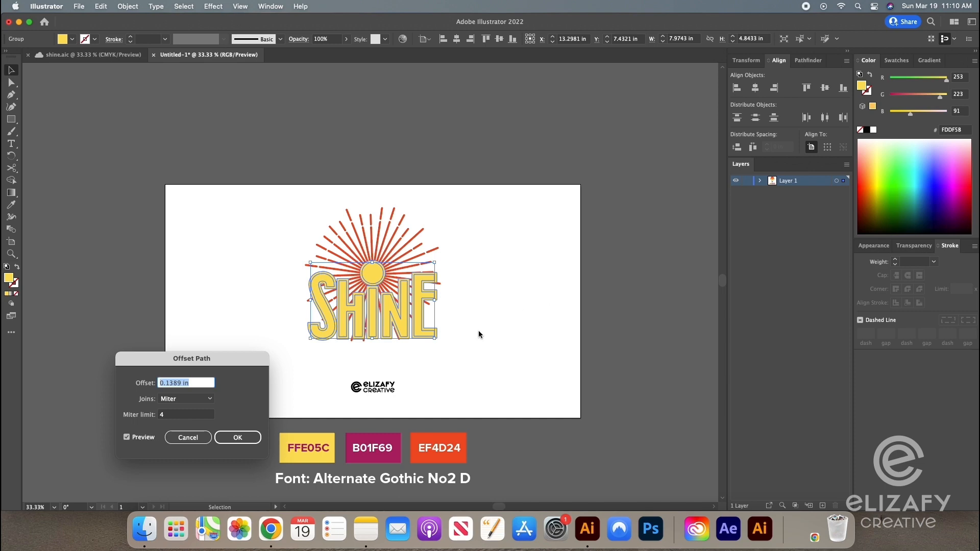
{"action": "left_click", "coordinate": [237, 437]}
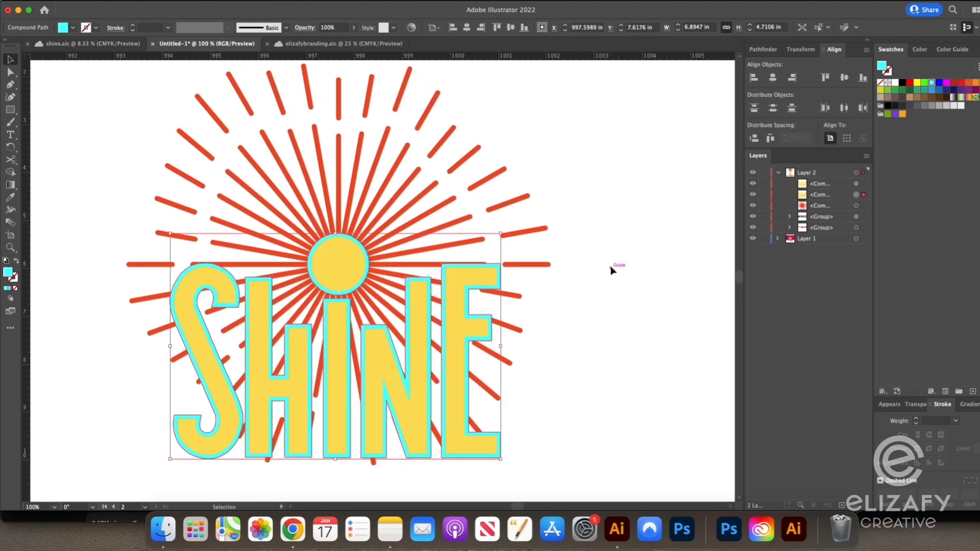
{"action": "left_click", "coordinate": [763, 49]}
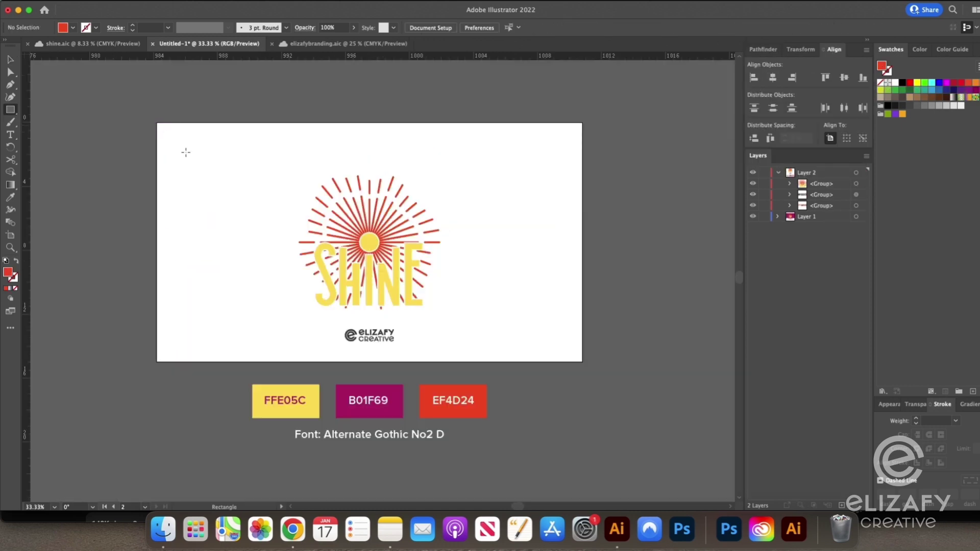
- Create a 26.6667 × 15 in background rectangle and bring up its stacking options
{"action": "left_click", "coordinate": [186, 152]}
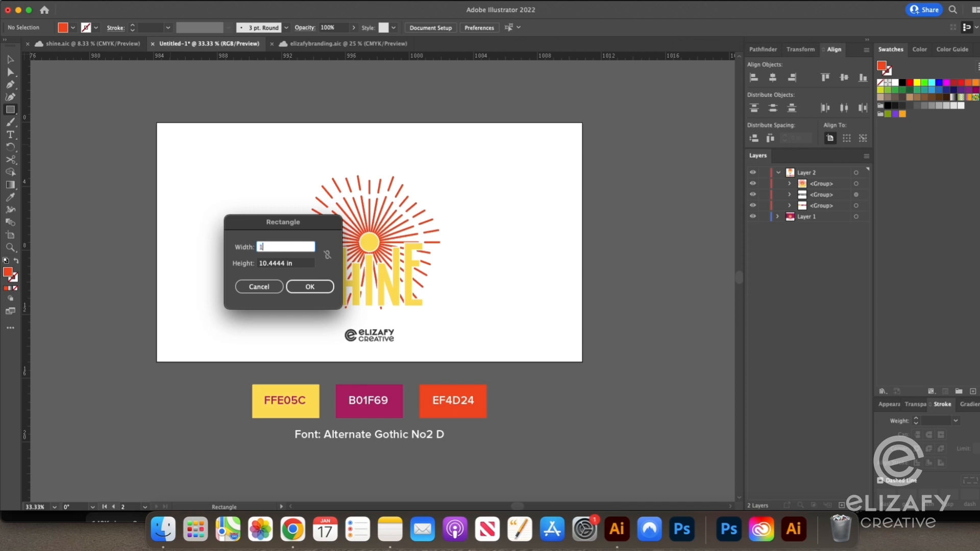
{"action": "type", "text": "15in"}
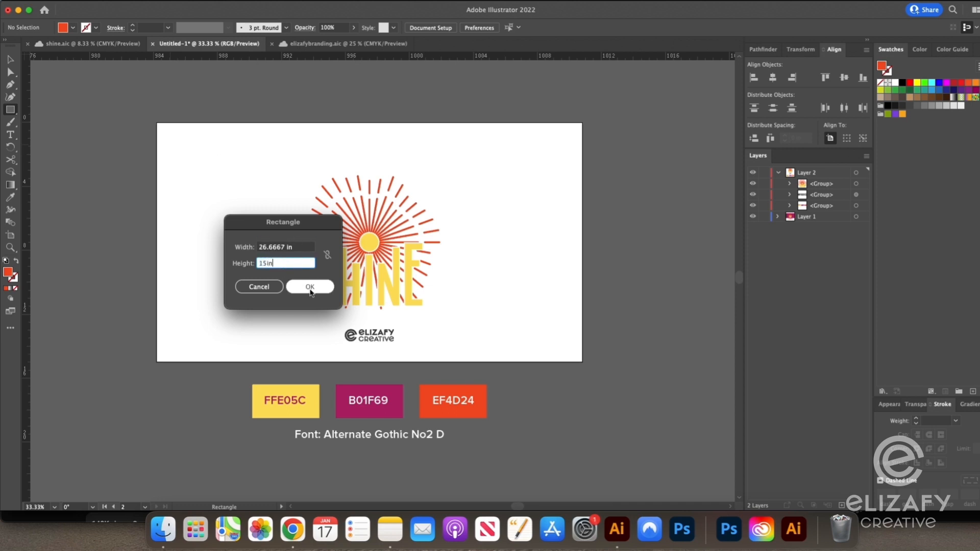
{"action": "left_click", "coordinate": [309, 286]}
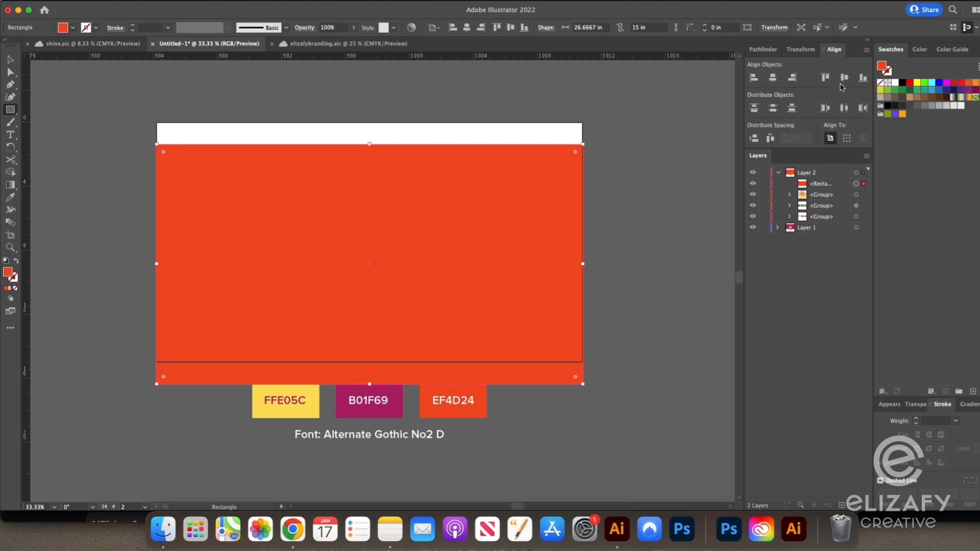
{"action": "right_click", "coordinate": [368, 262]}
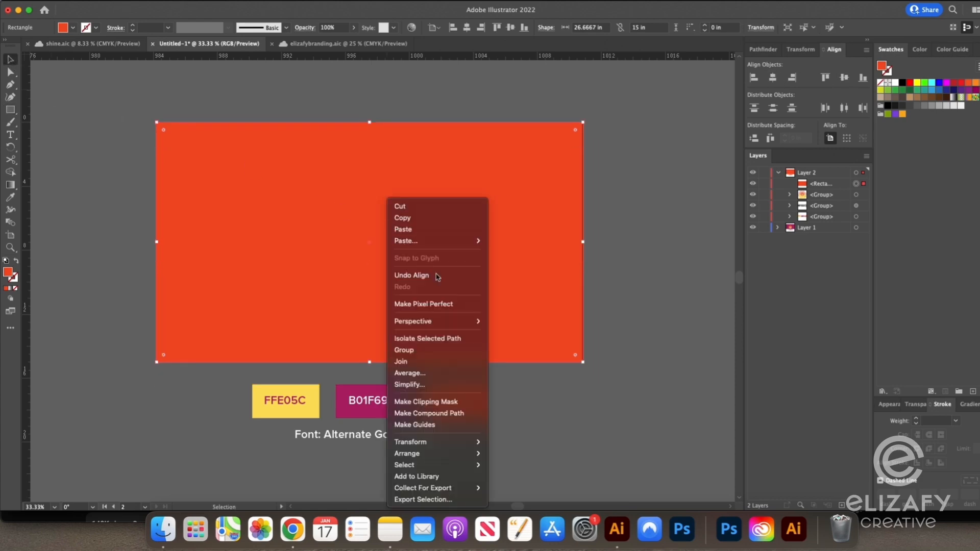